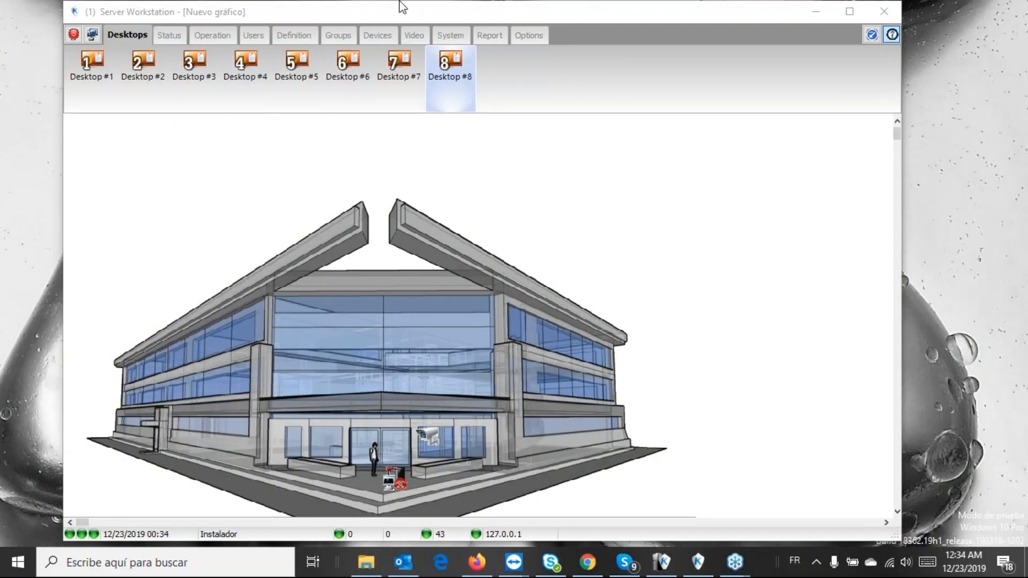
mouse_move(583, 11)
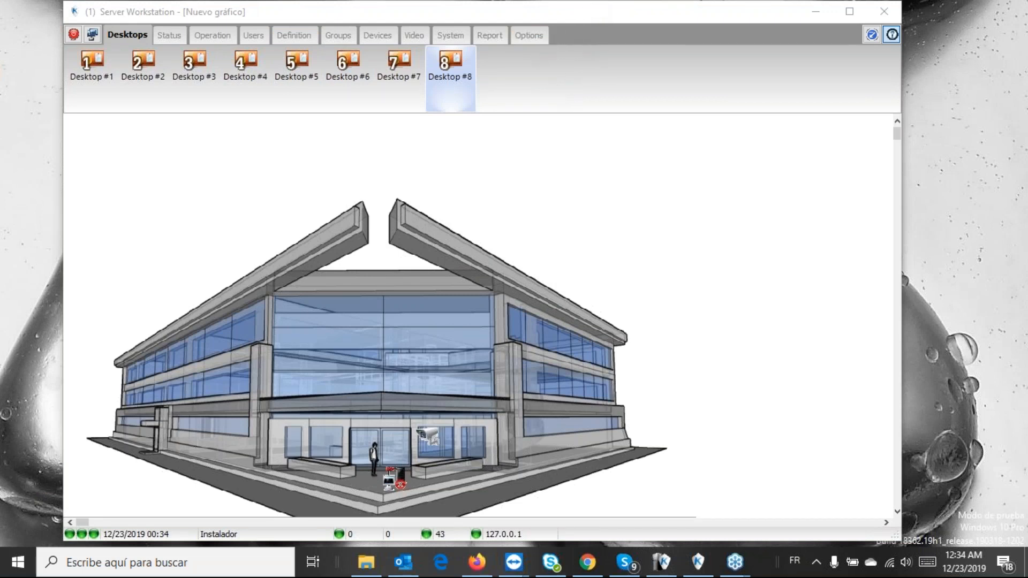
mouse_move(554, 12)
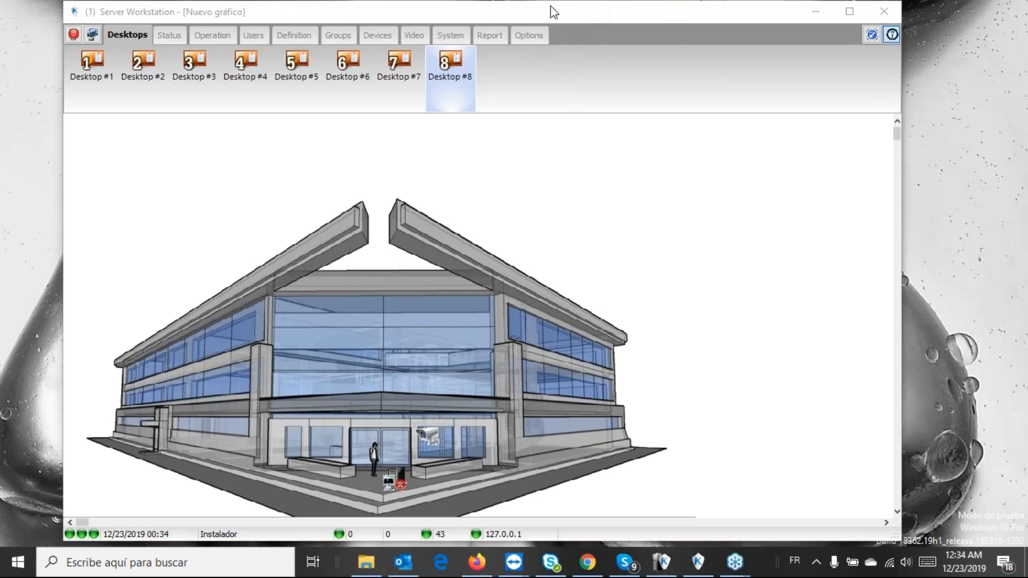
mouse_move(765, 24)
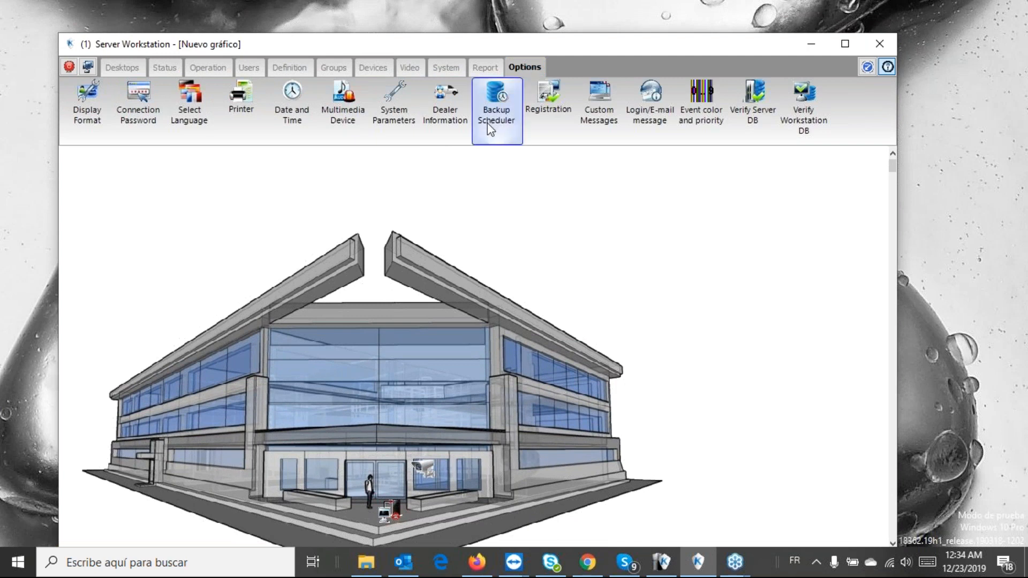
Bring up the Backup Scheduler dialog from the Options ribbon
click(495, 102)
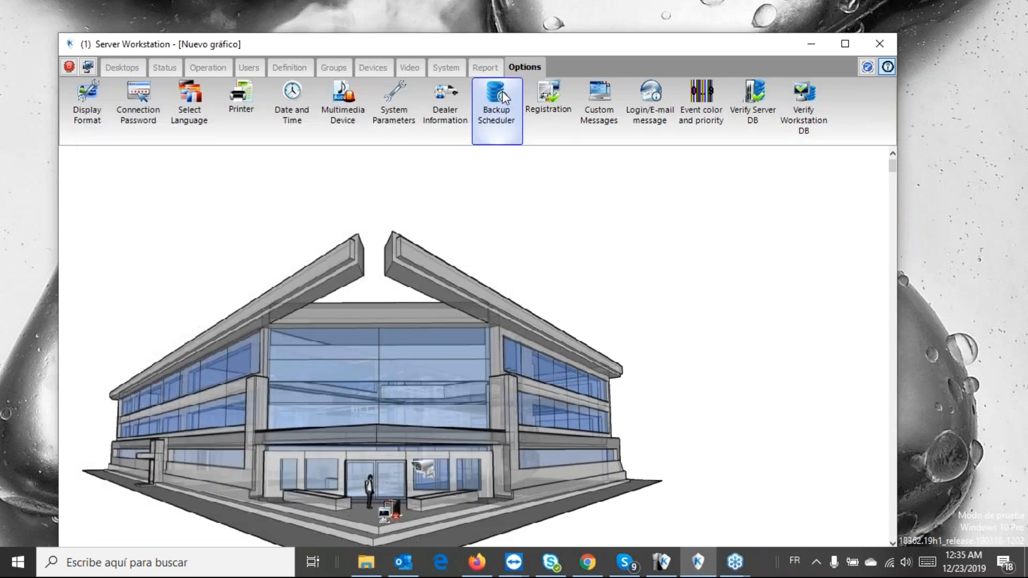
click(496, 102)
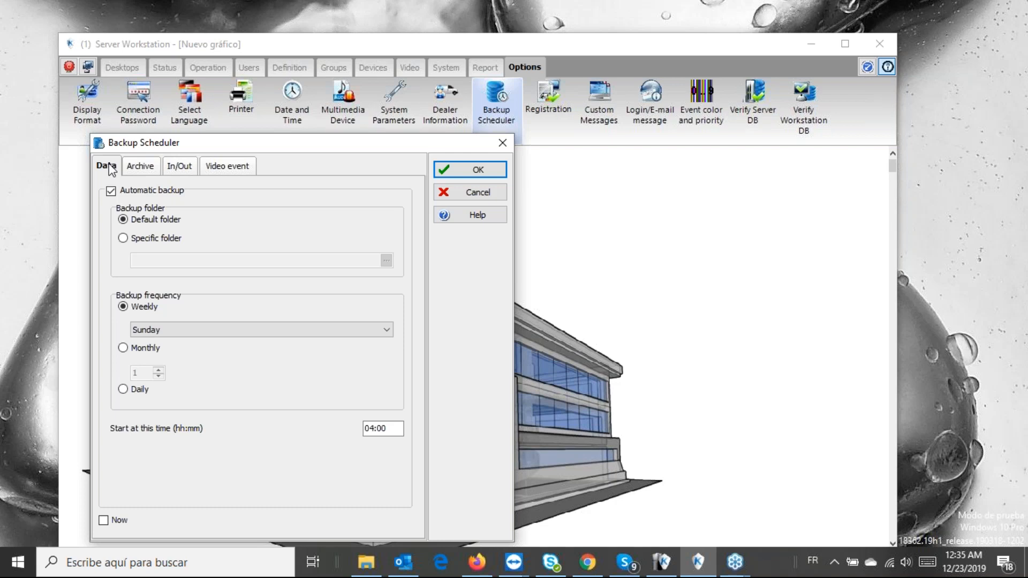
Compare the Data, Archive, In/Out and Video event schedules, each weekly on Sunday
click(140, 165)
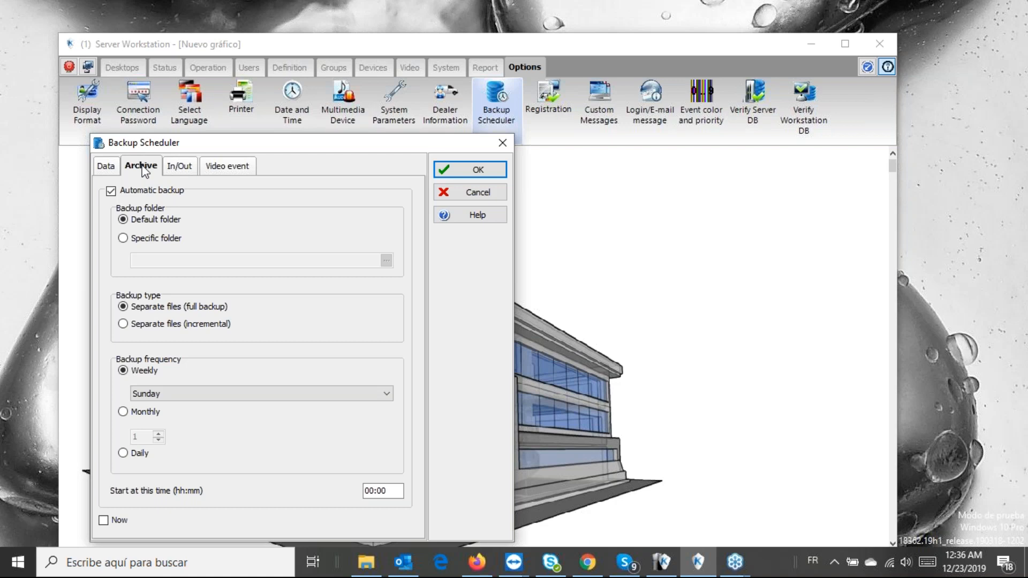
click(106, 165)
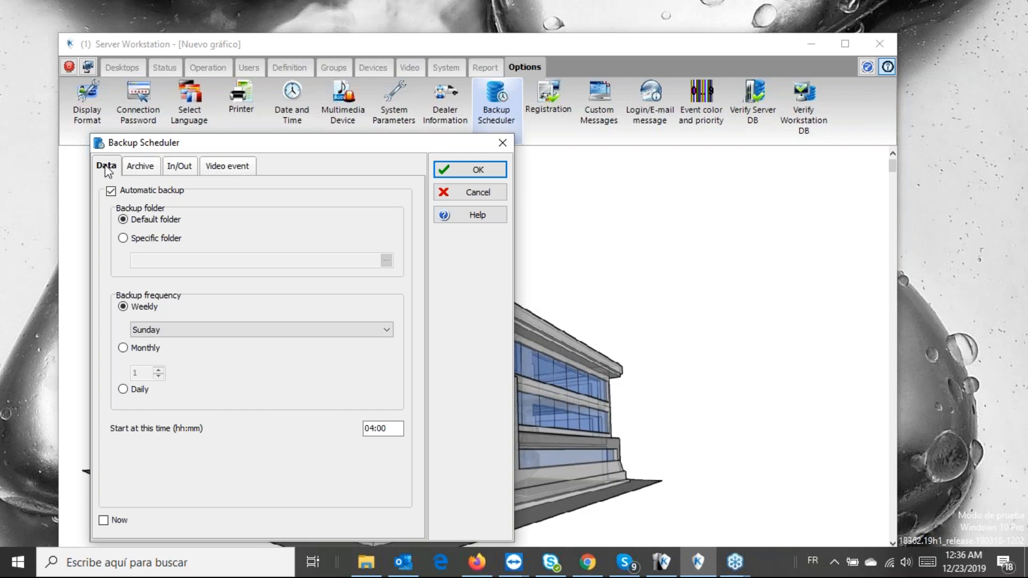
click(179, 166)
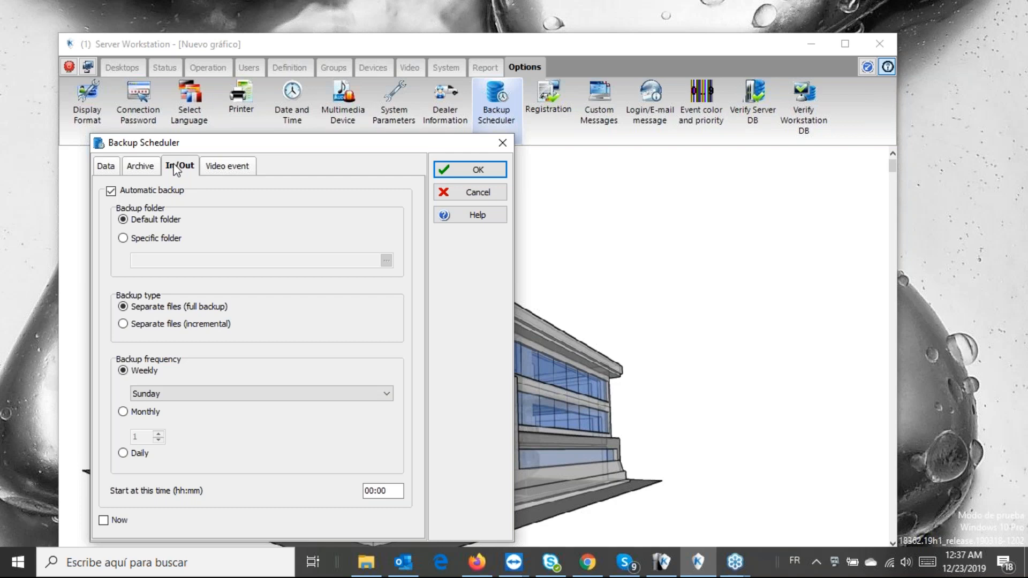
click(227, 165)
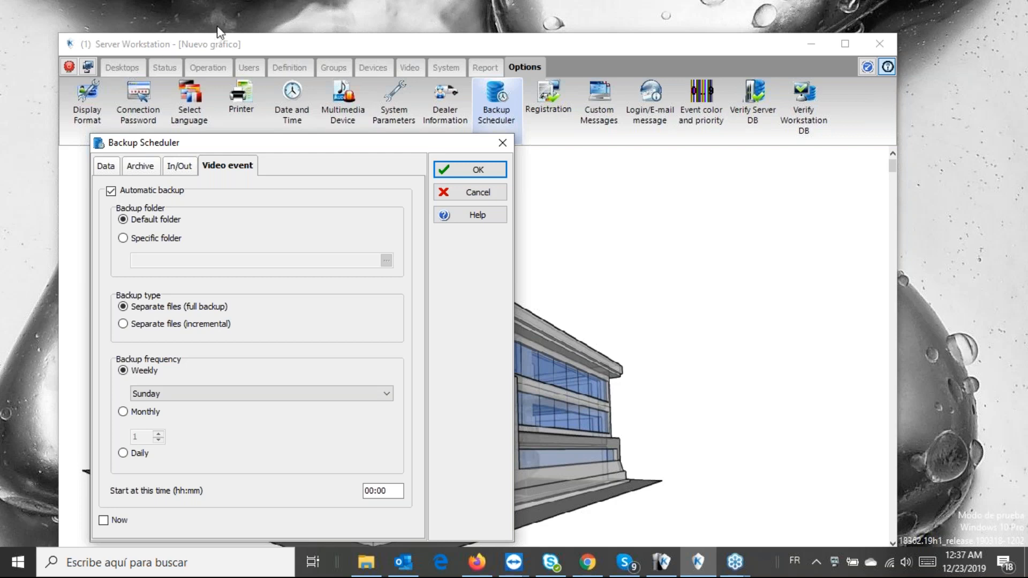
click(180, 164)
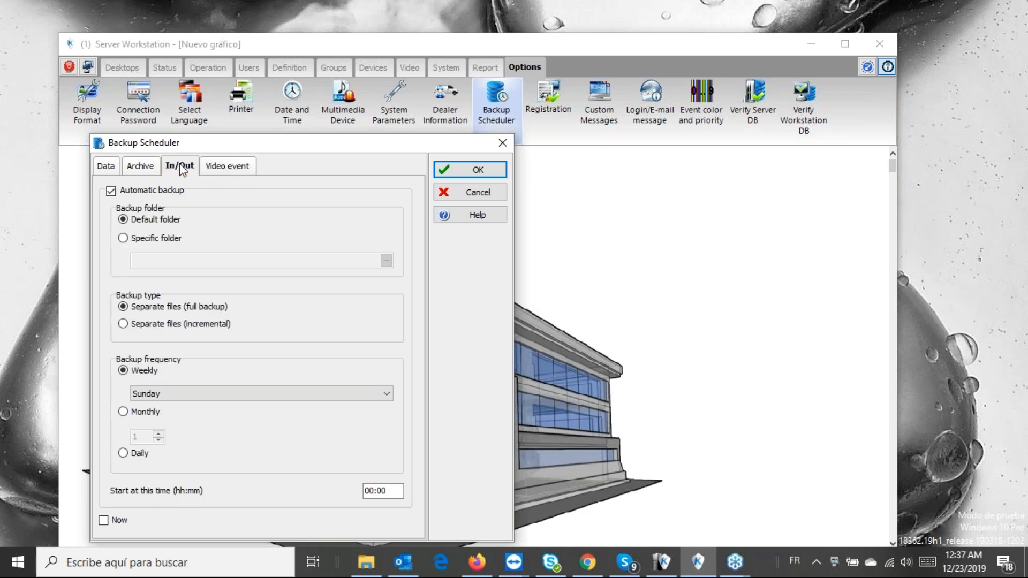
click(227, 165)
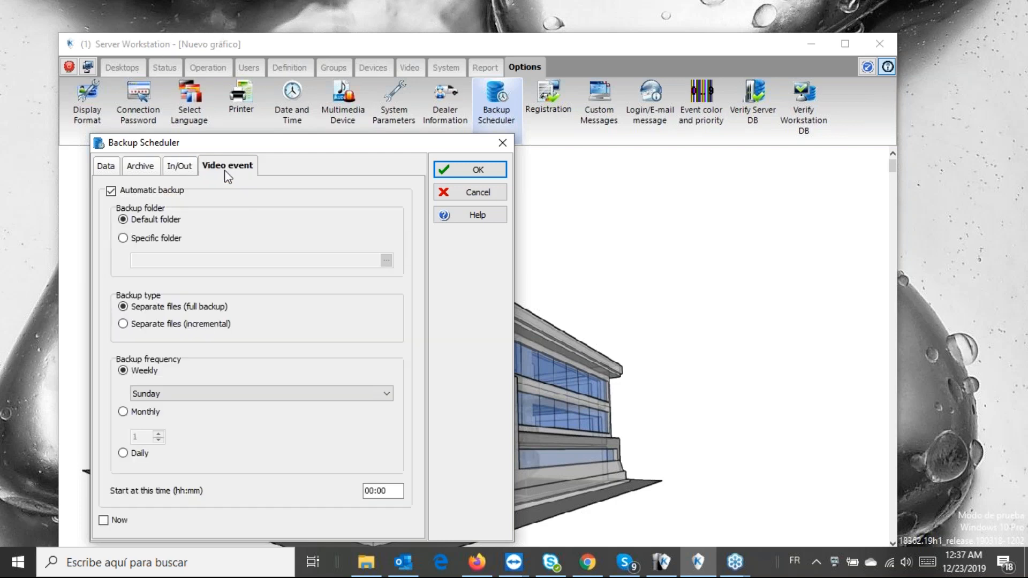
mouse_move(194, 176)
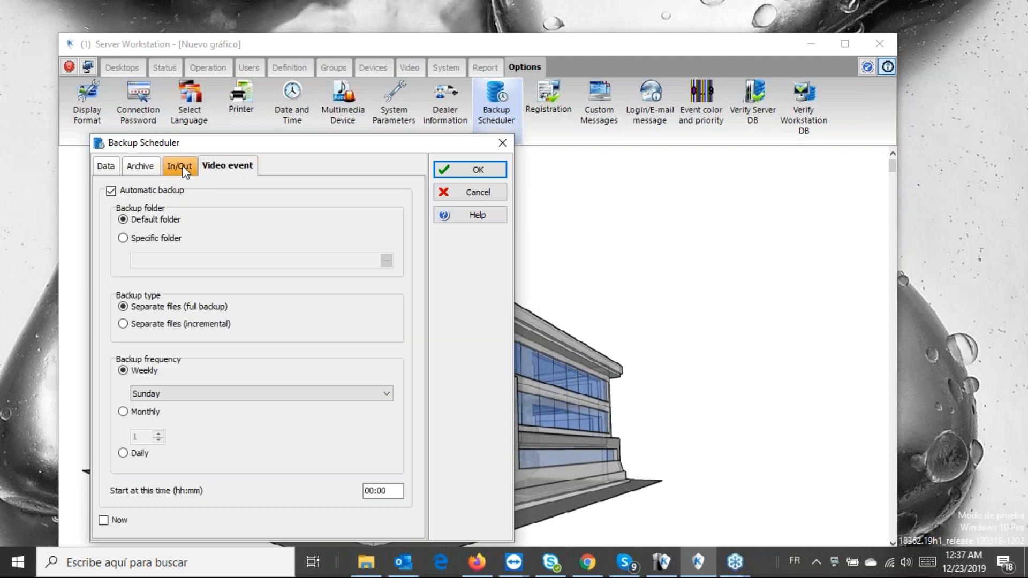
click(106, 165)
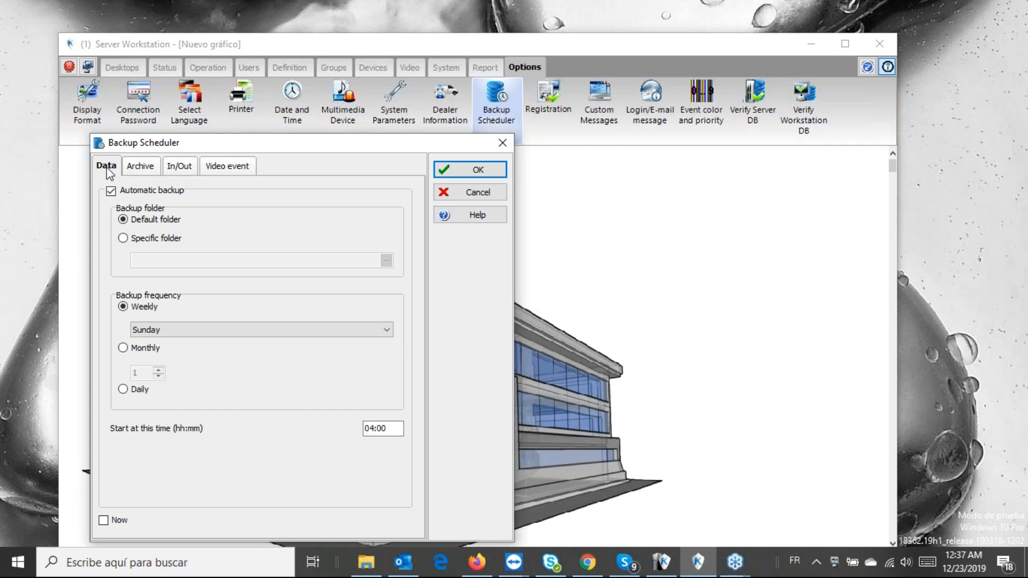
click(141, 164)
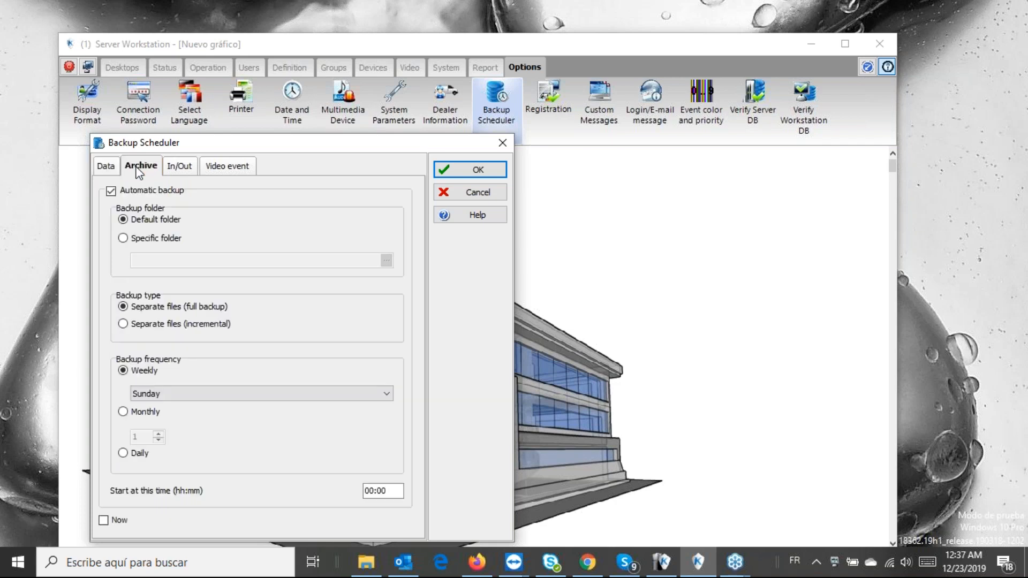
mouse_move(262, 151)
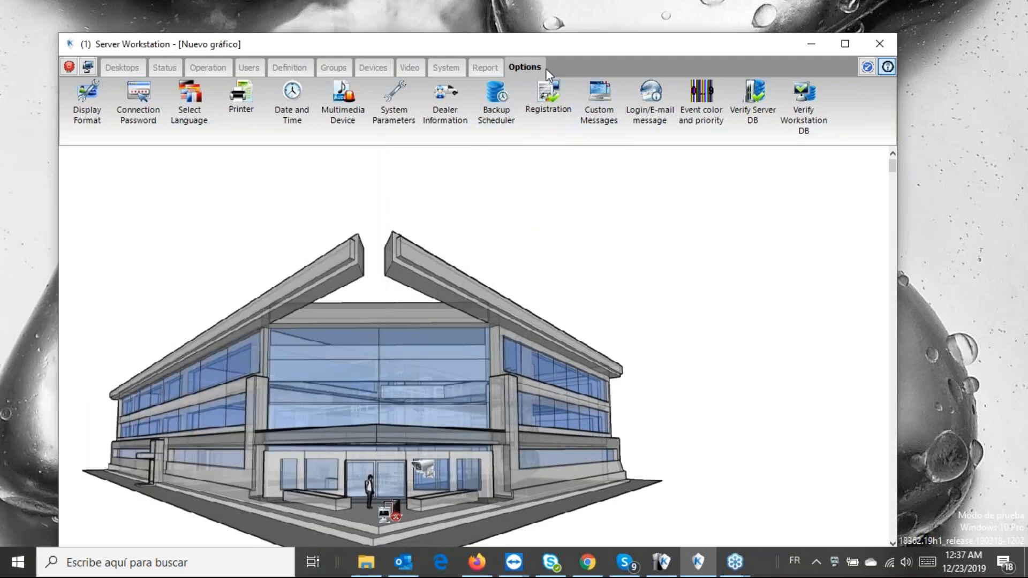
mouse_move(485, 67)
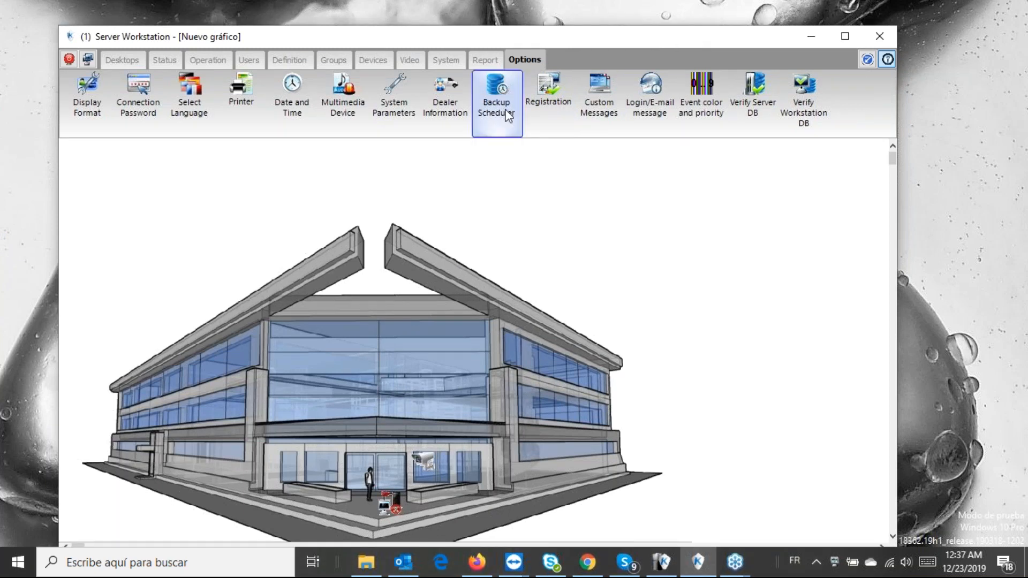
Keep automatic data backup enabled and stored in the default folder
click(496, 92)
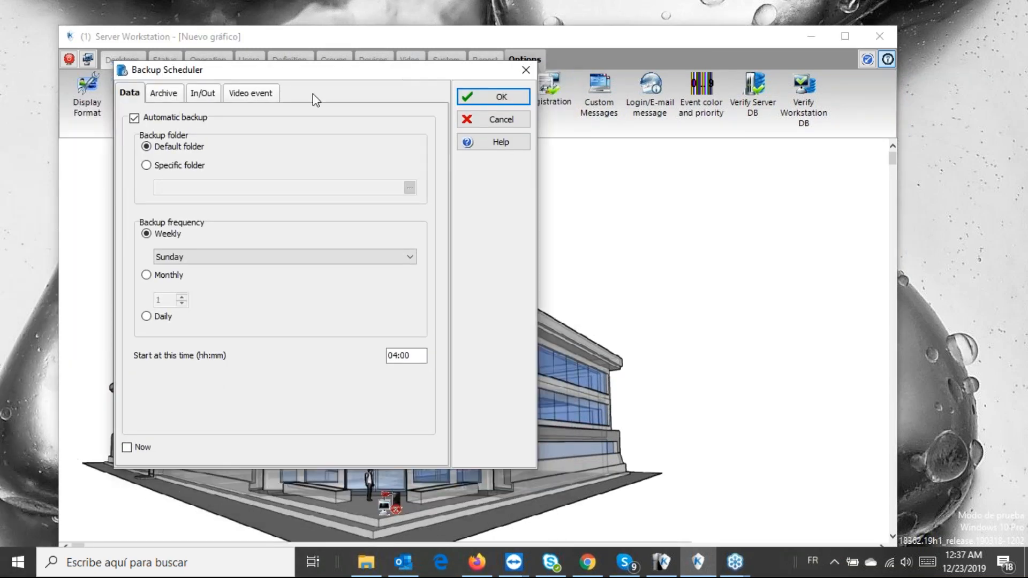
click(134, 118)
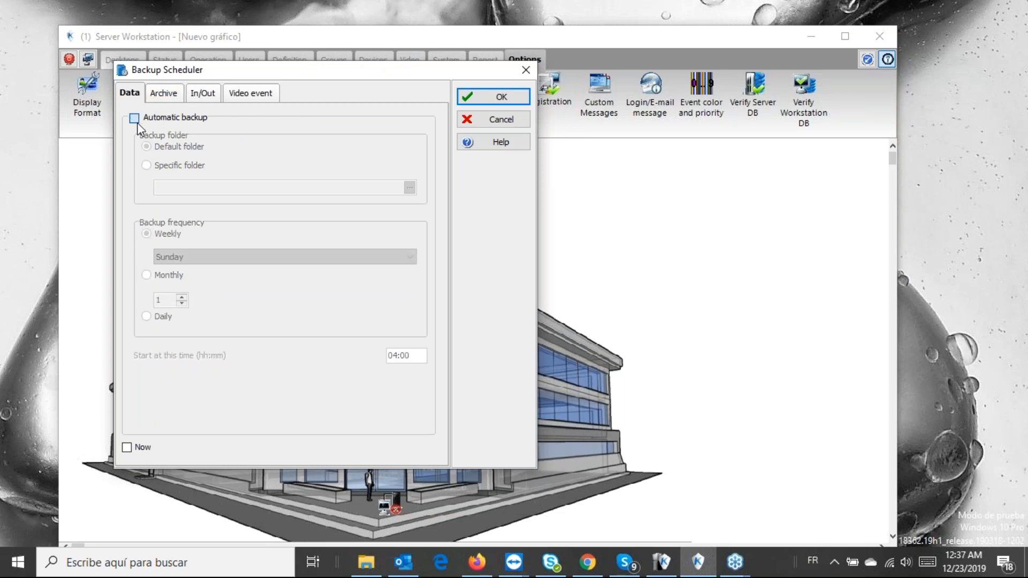
click(135, 118)
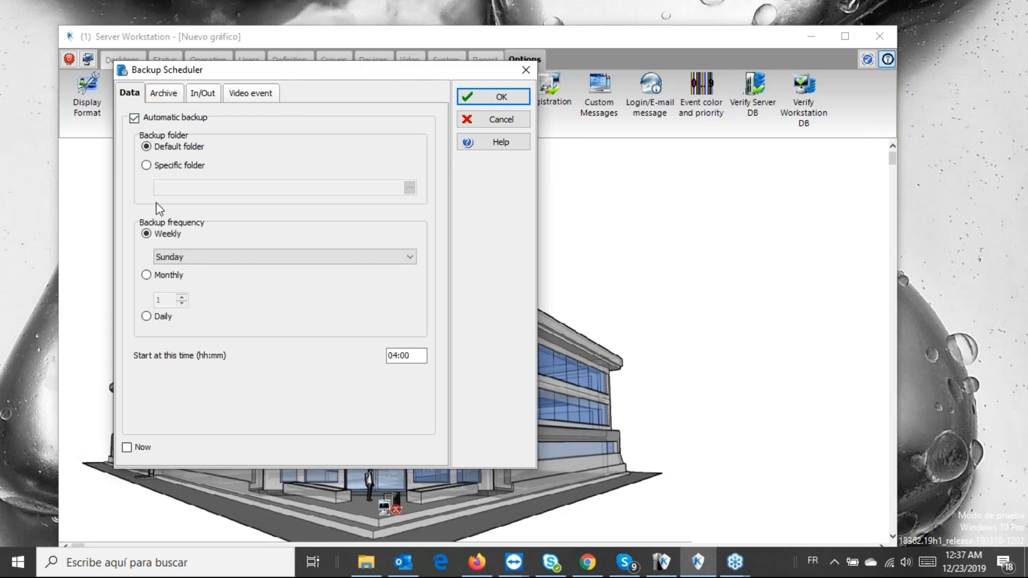
click(147, 147)
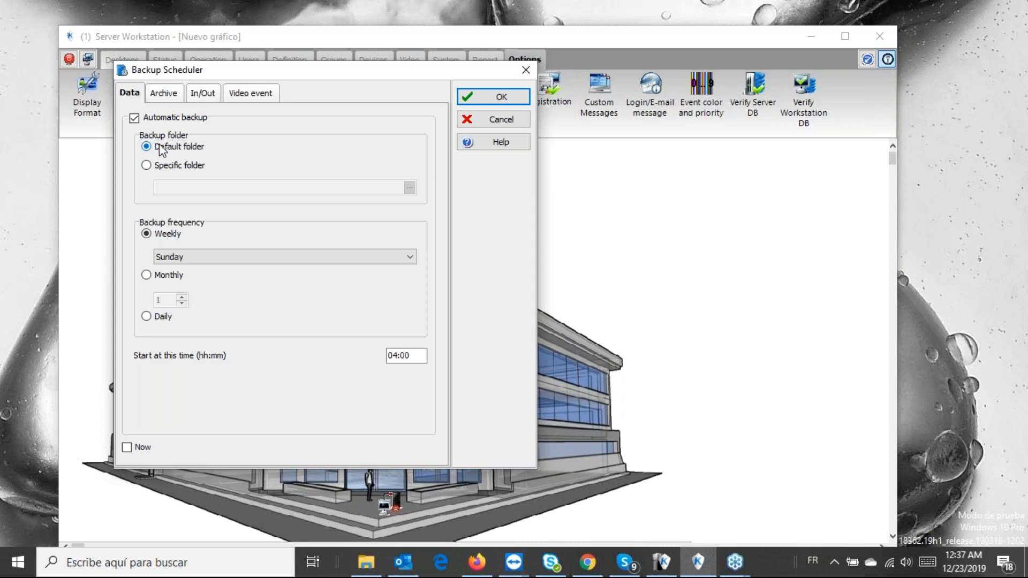
click(364, 562)
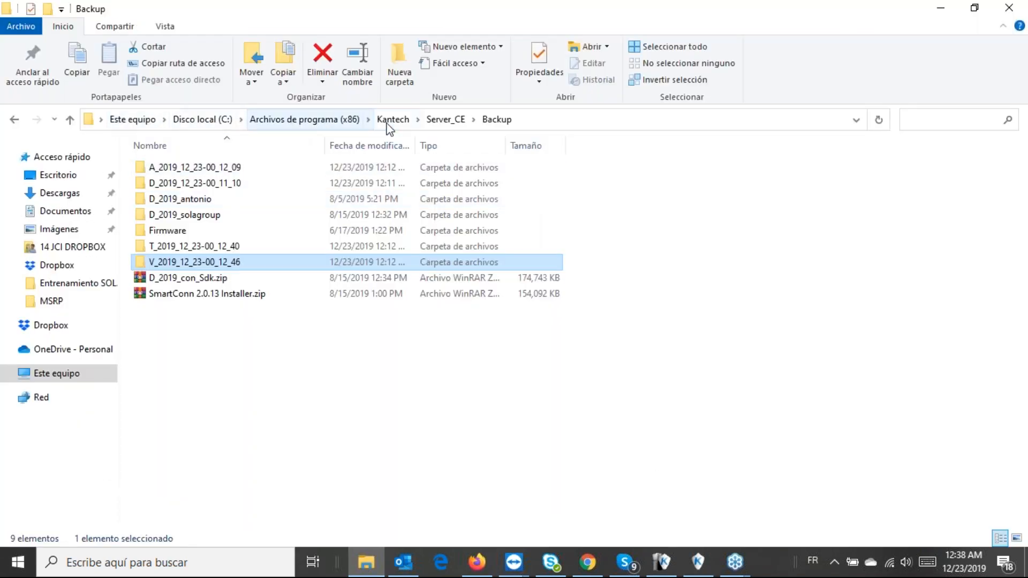
Browse to Kantech\Server_CE\Backup and select the existing D_ and V_ backup folders
click(393, 119)
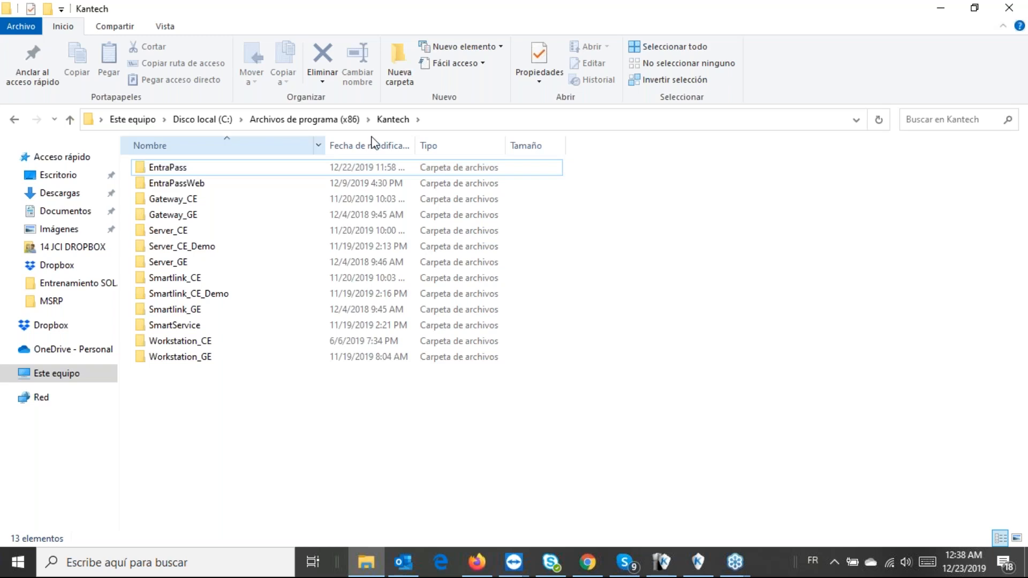
mouse_move(173, 199)
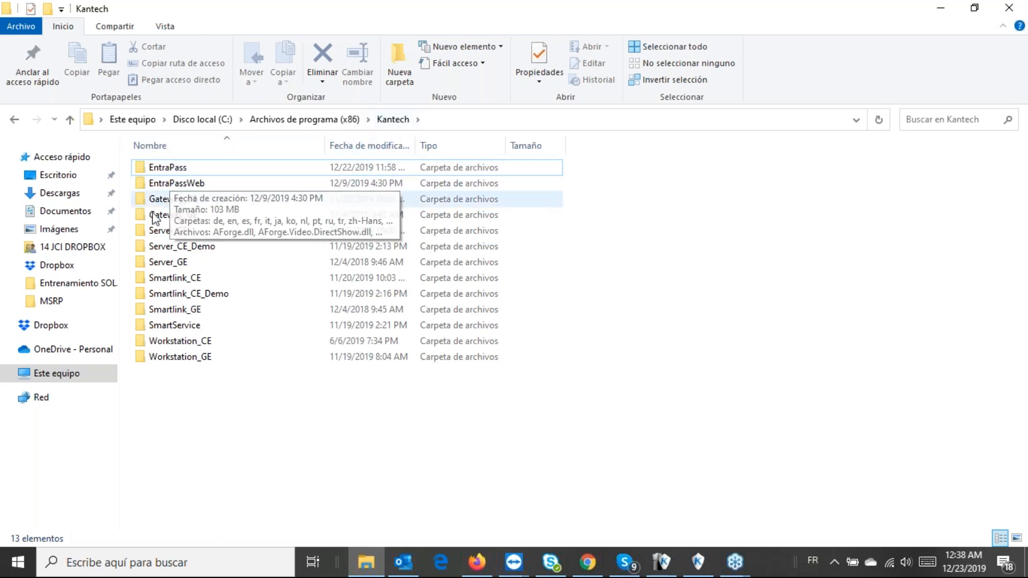
double_click(183, 230)
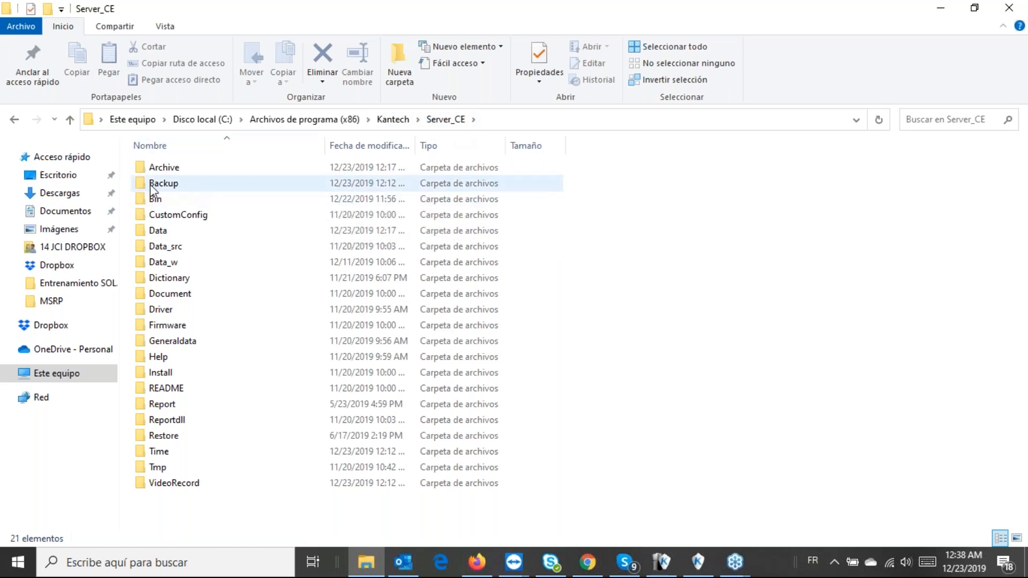
double_click(163, 183)
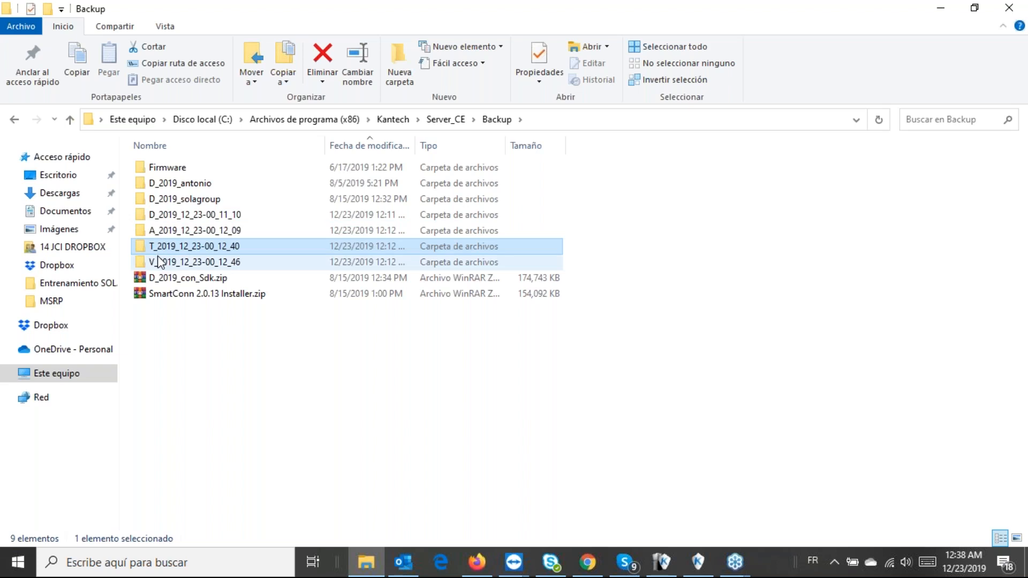
click(194, 215)
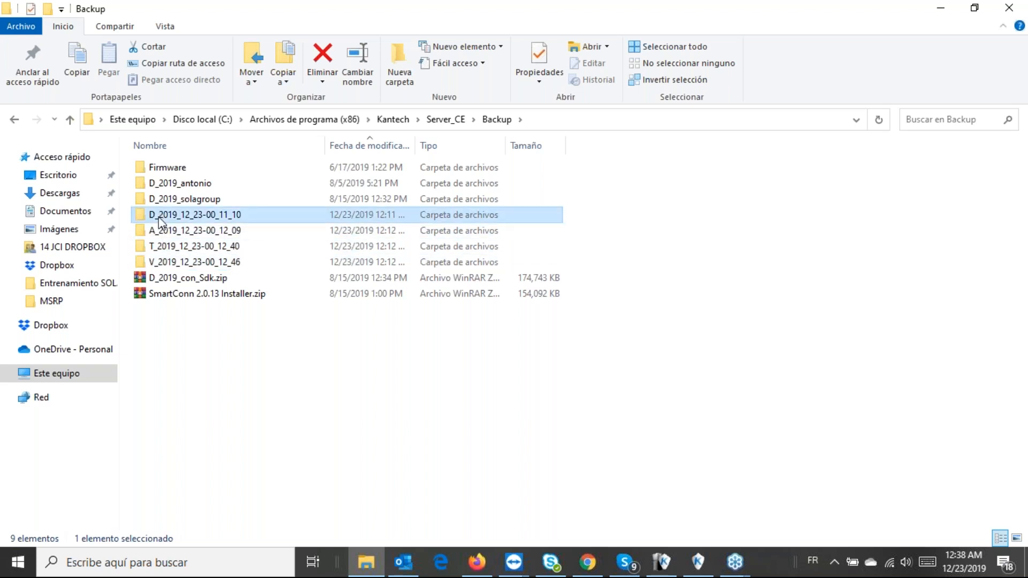
mouse_move(195, 230)
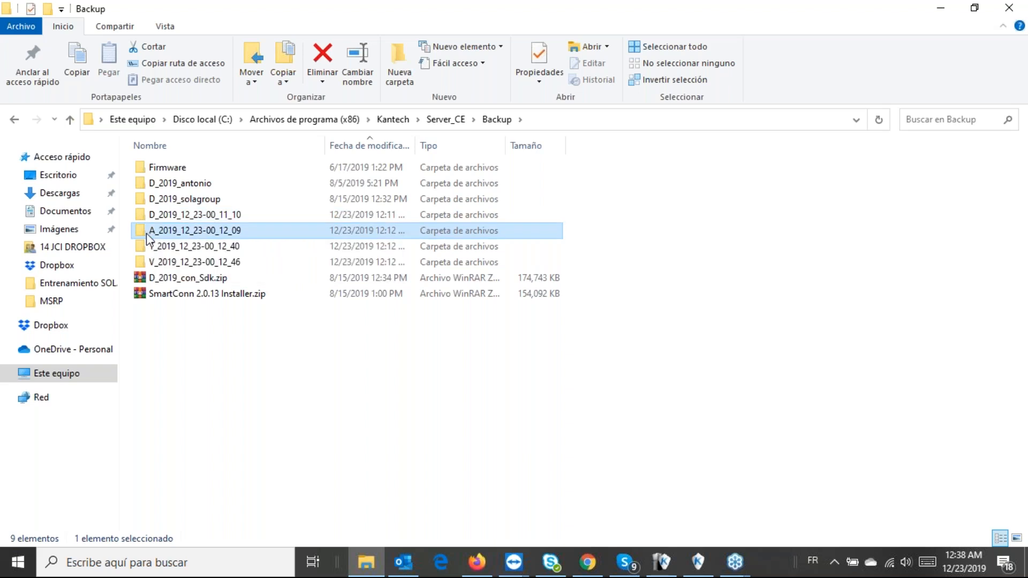
click(194, 246)
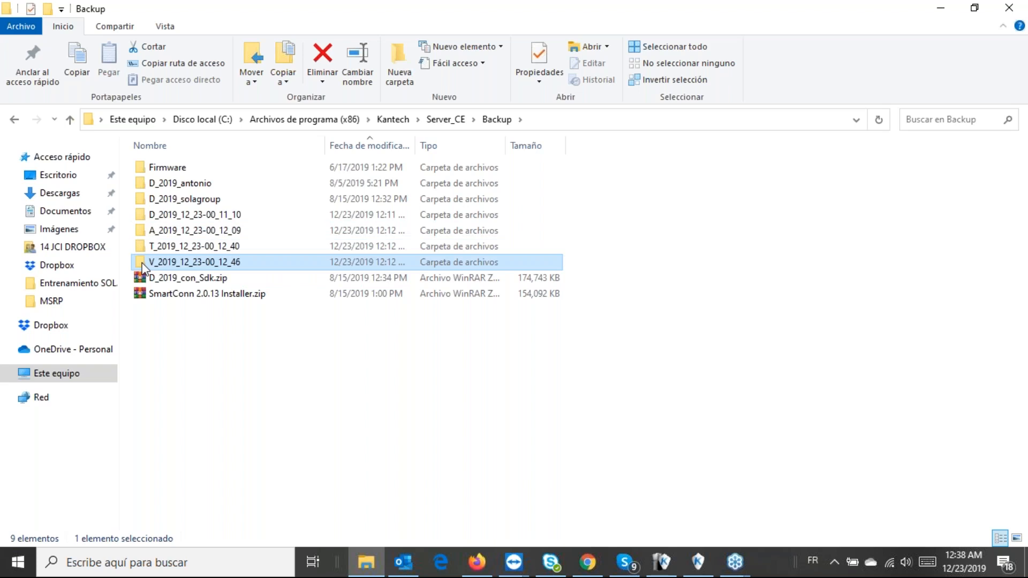
mouse_move(927, 28)
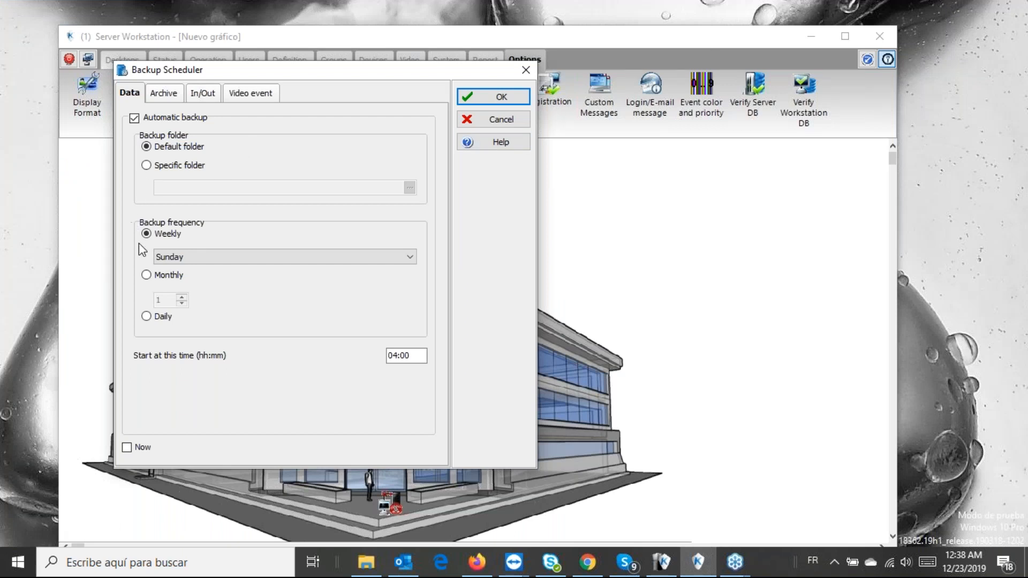
Try monthly frequency, then set data backups back to weekly on Sunday starting at 04:00
click(146, 233)
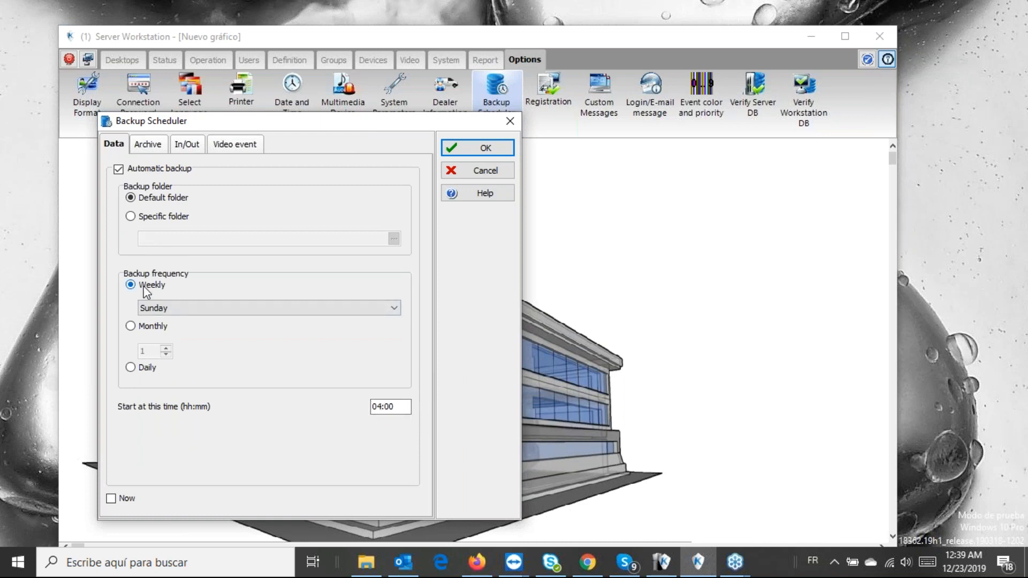
click(130, 326)
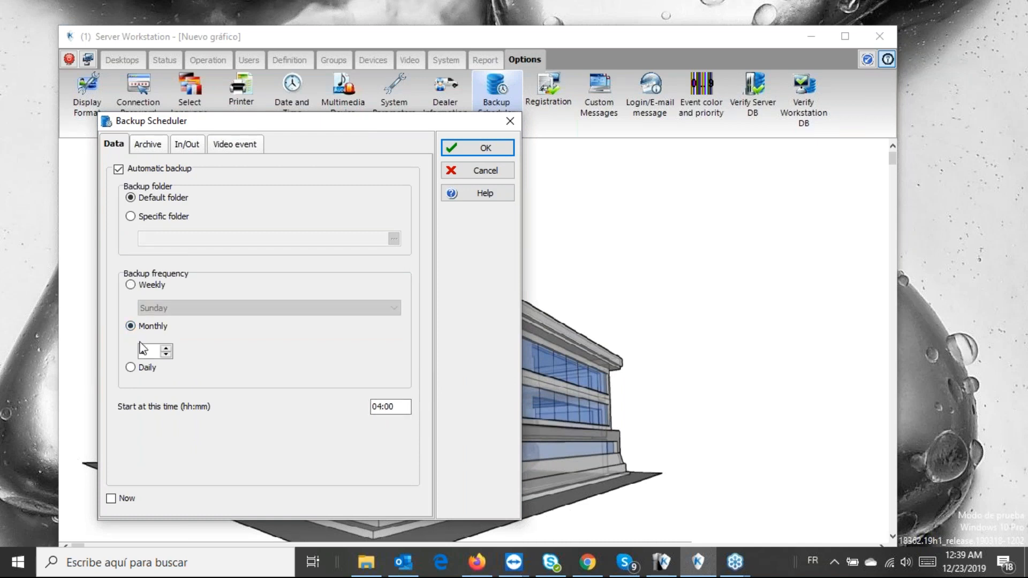
click(144, 351)
text(1)
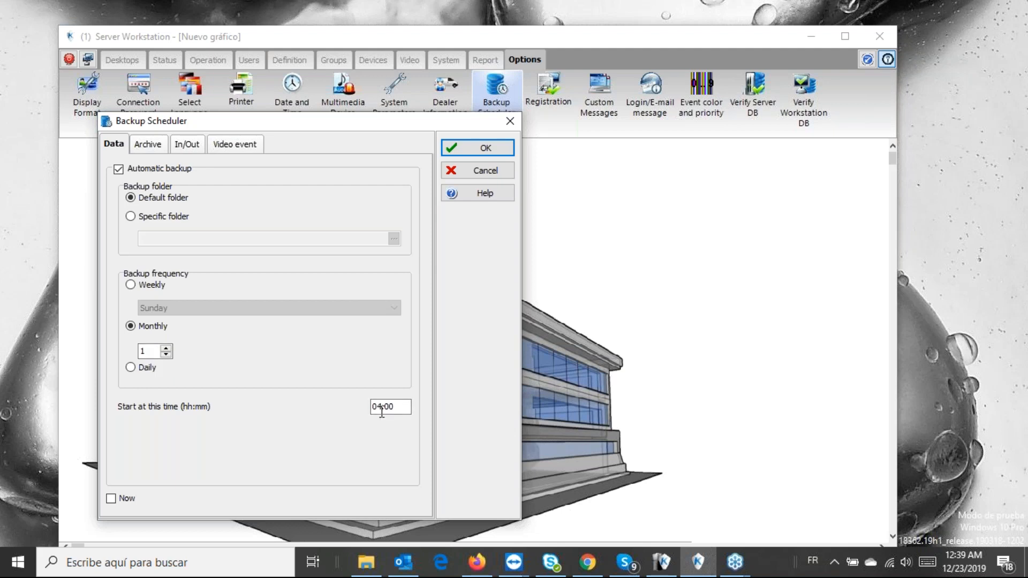
click(131, 368)
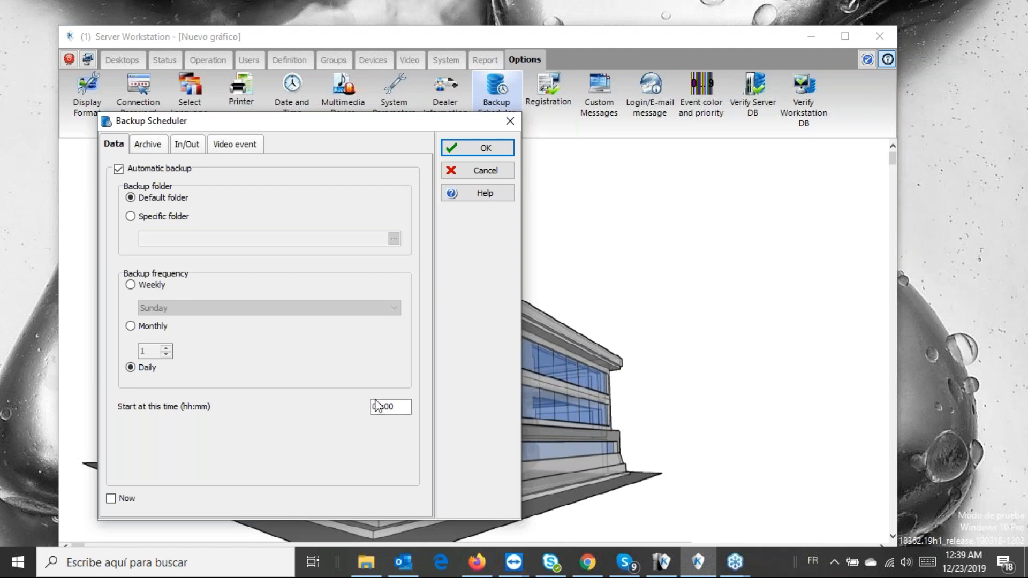
text(04:00)
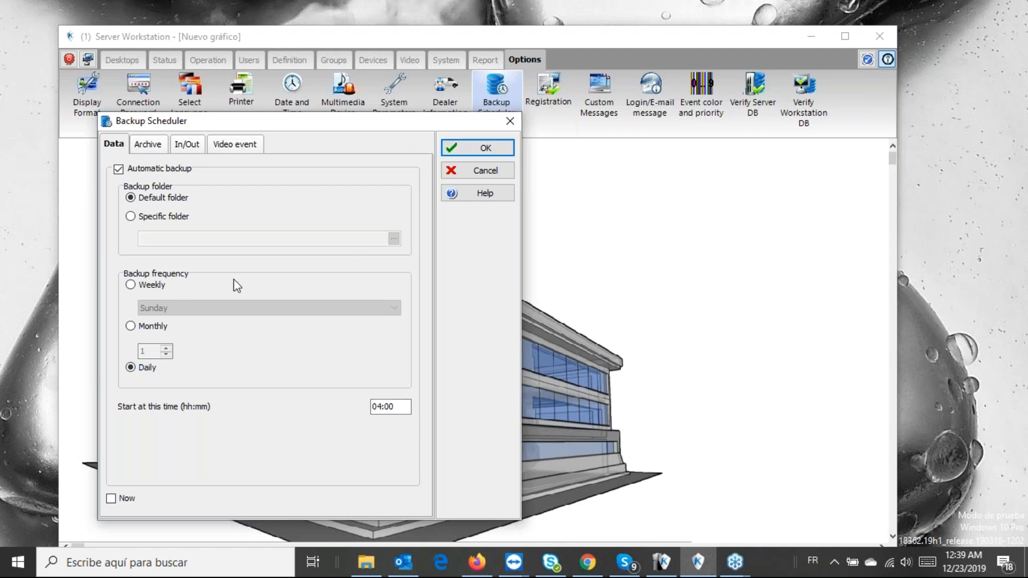
click(130, 284)
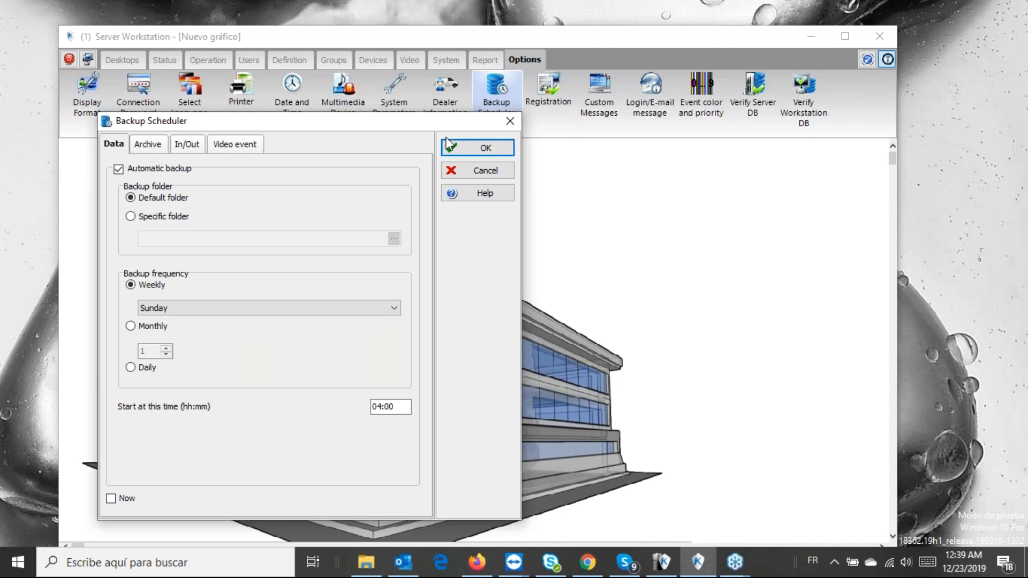
Save the schedule, then request a 'Now' data backup and confirm it
click(476, 146)
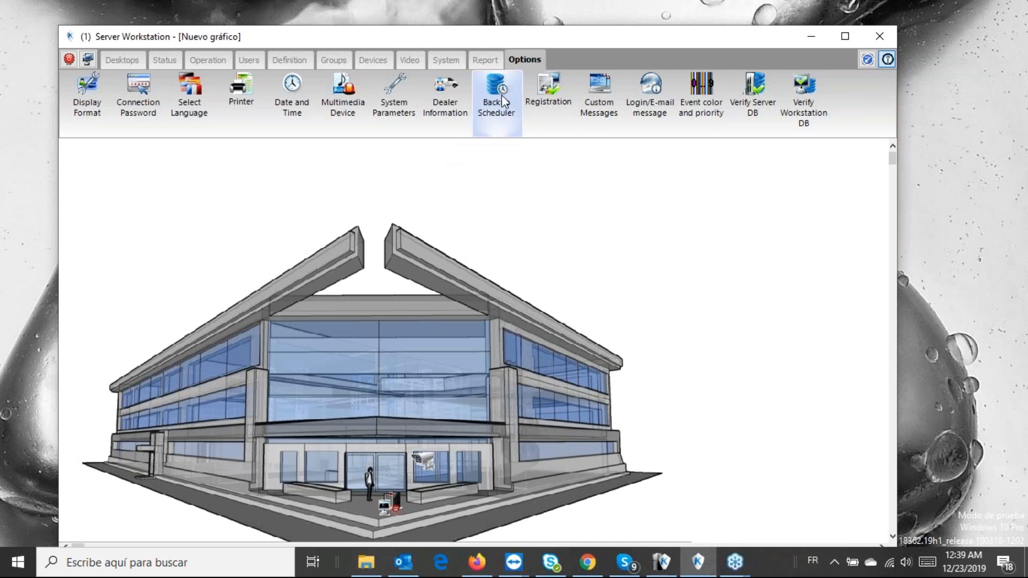
click(495, 95)
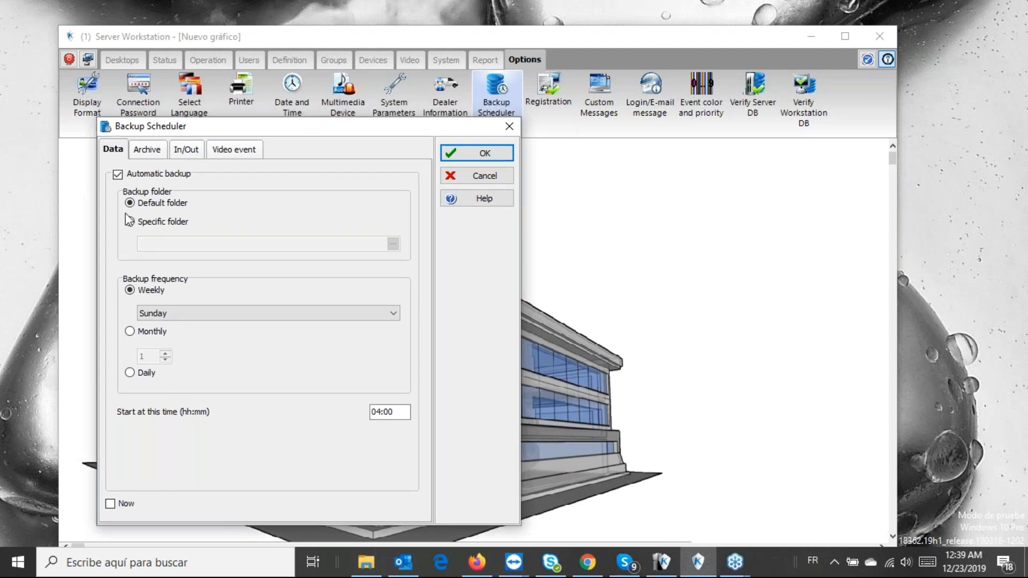
click(110, 503)
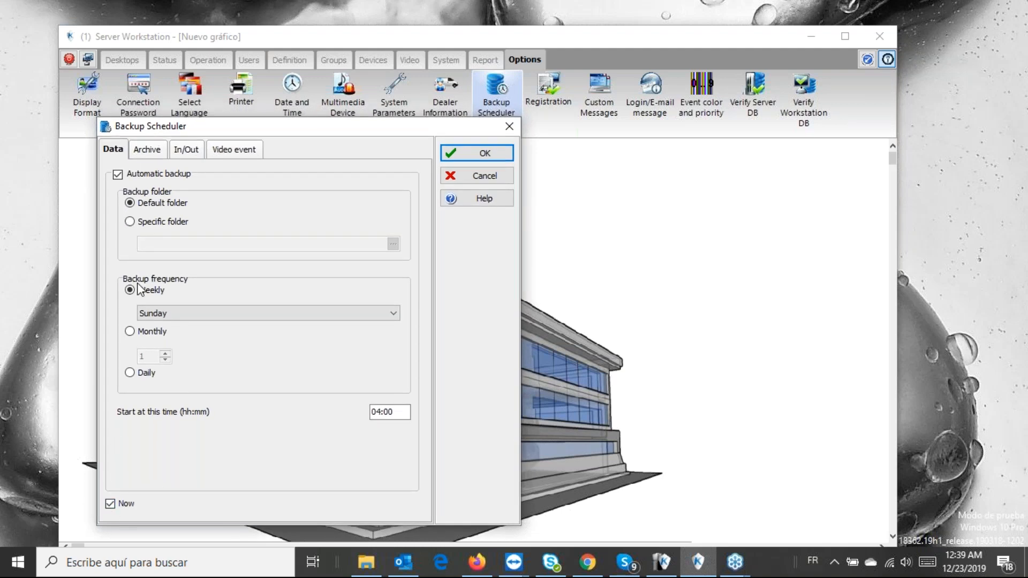
click(390, 411)
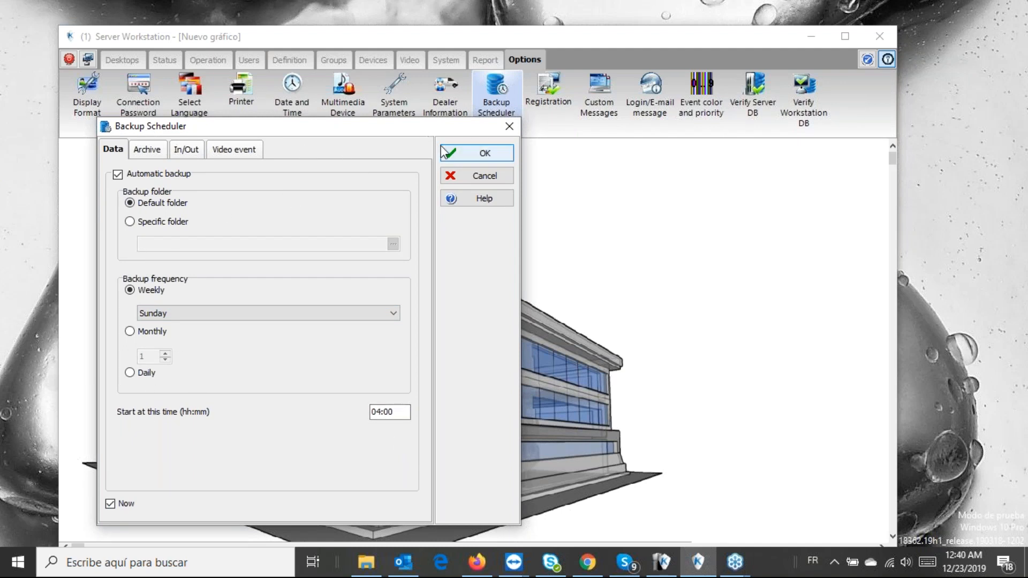
click(475, 153)
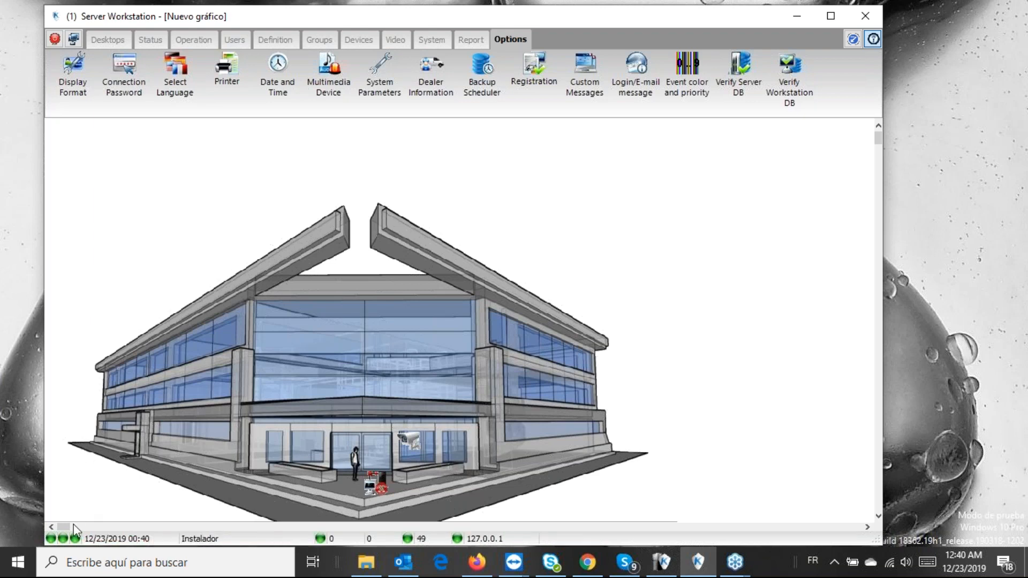
mouse_move(63, 538)
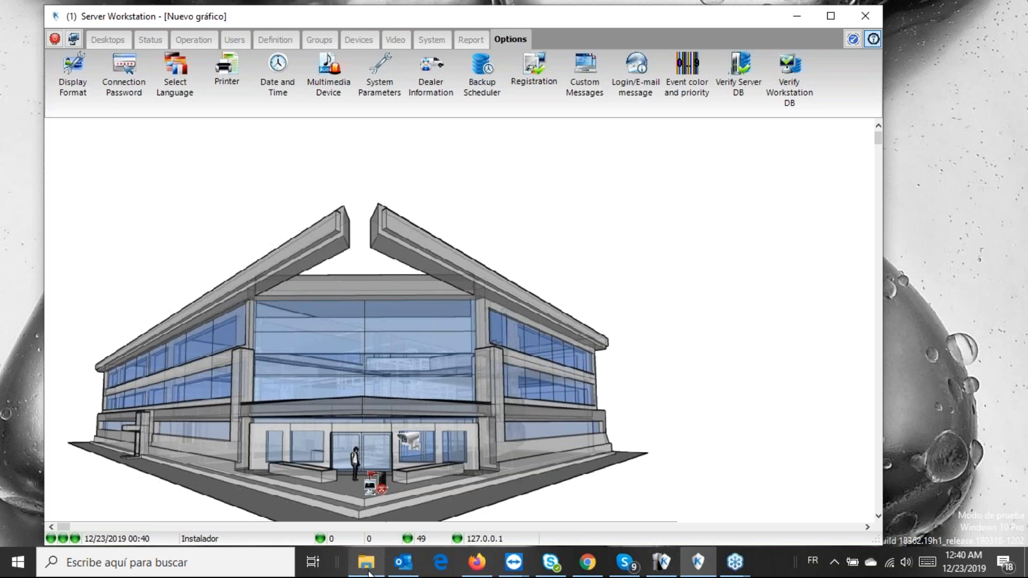
click(366, 562)
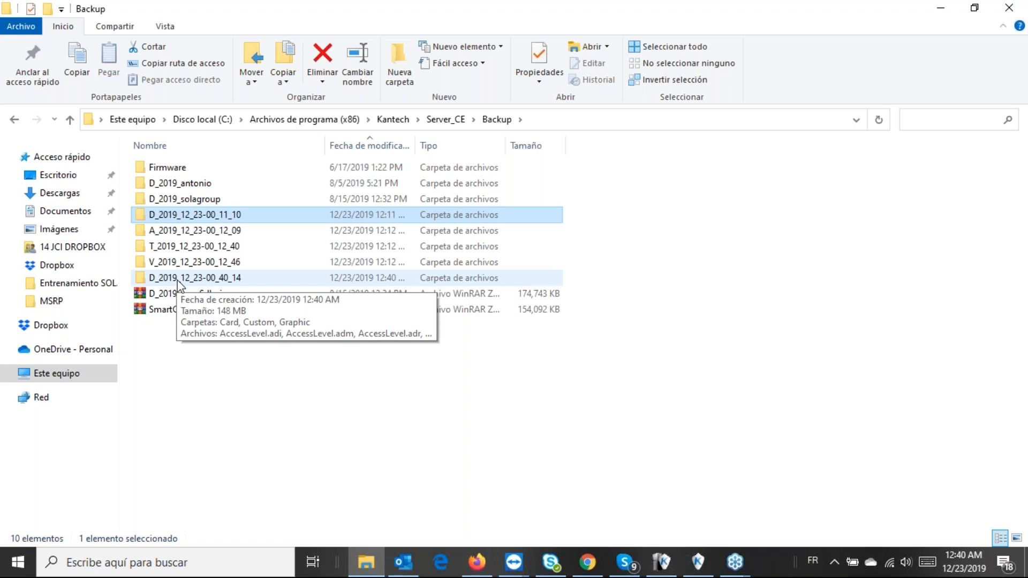
Select the new D_2019_12_23-00_40_14 data backup folder
click(198, 278)
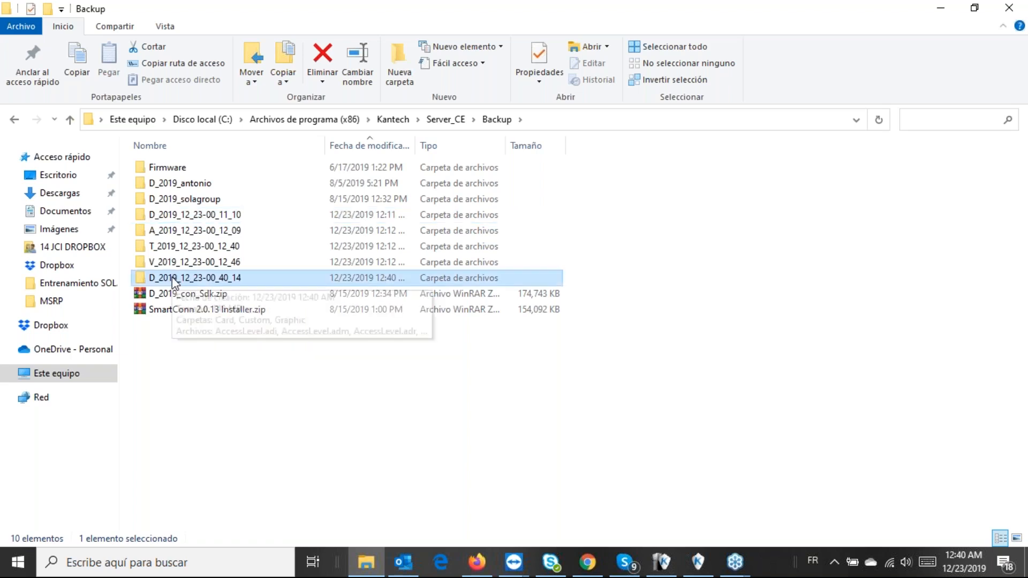
mouse_move(943, 9)
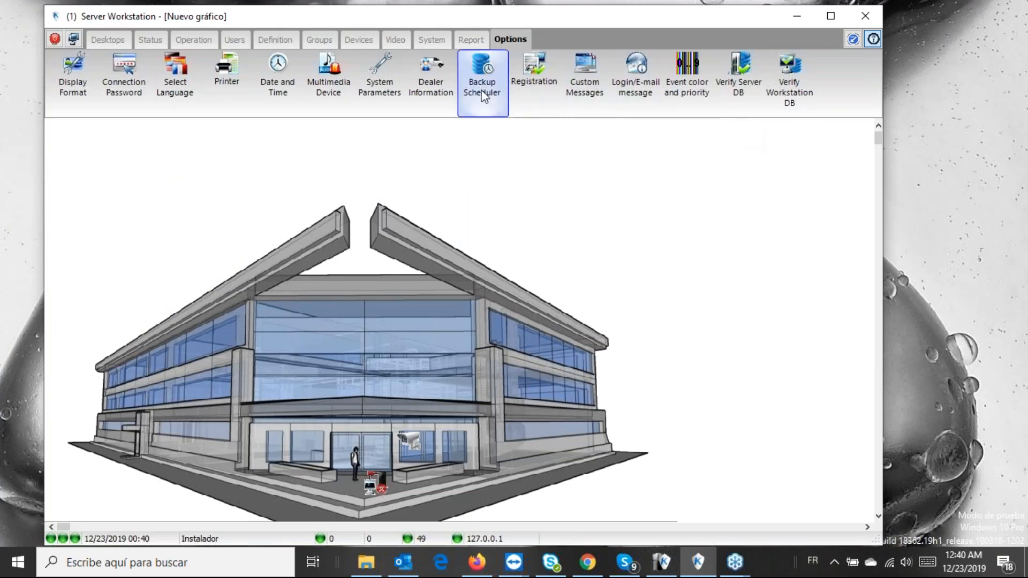
mouse_move(483, 73)
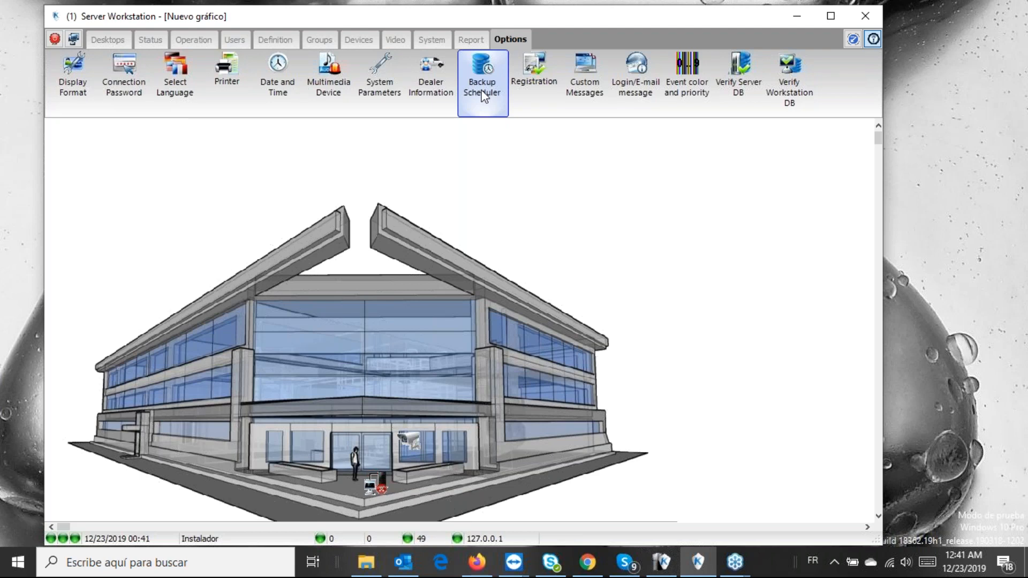
mouse_move(491, 90)
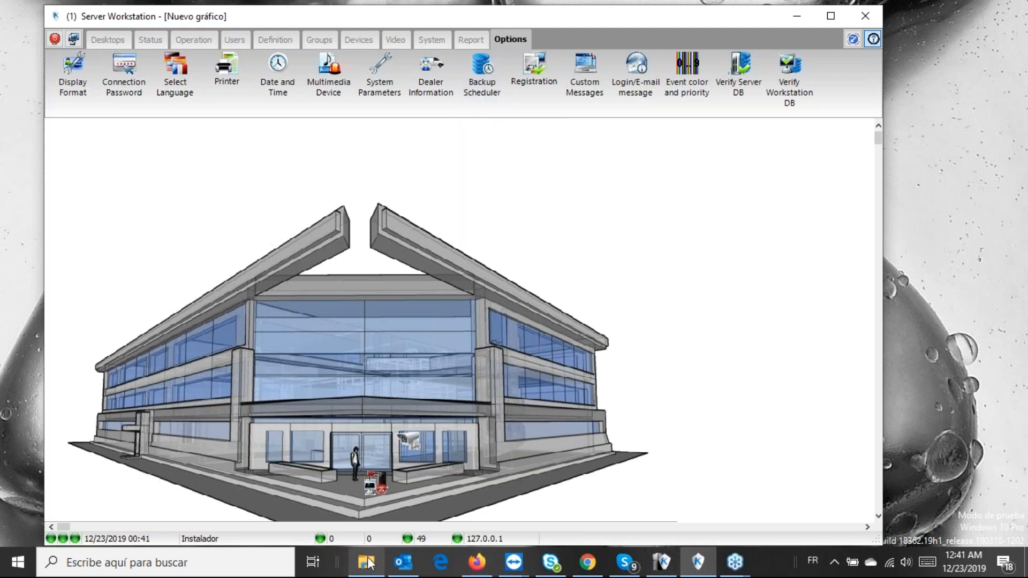
click(366, 563)
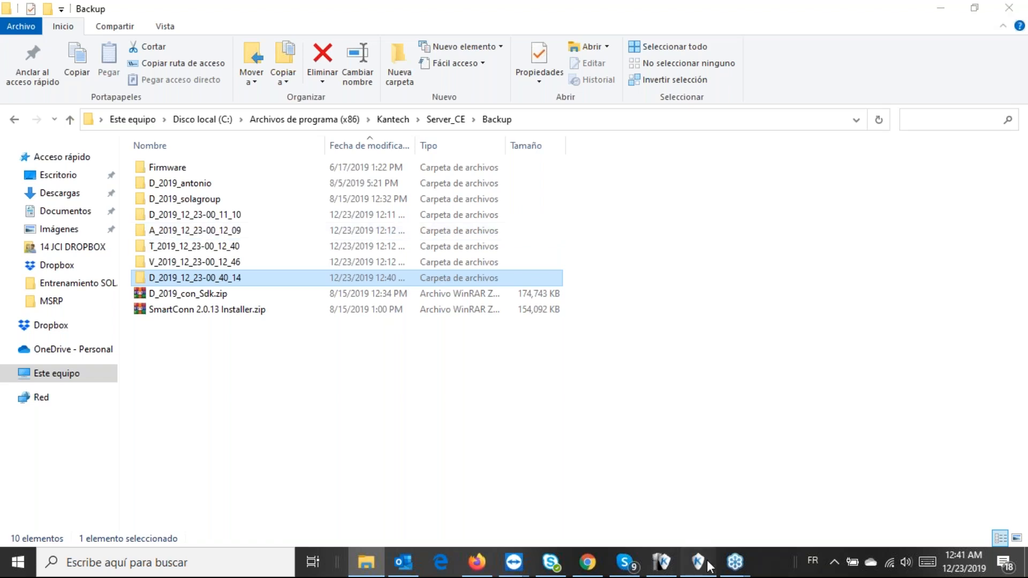
Bring the EntraPass Server Workstation window back to the front
click(697, 562)
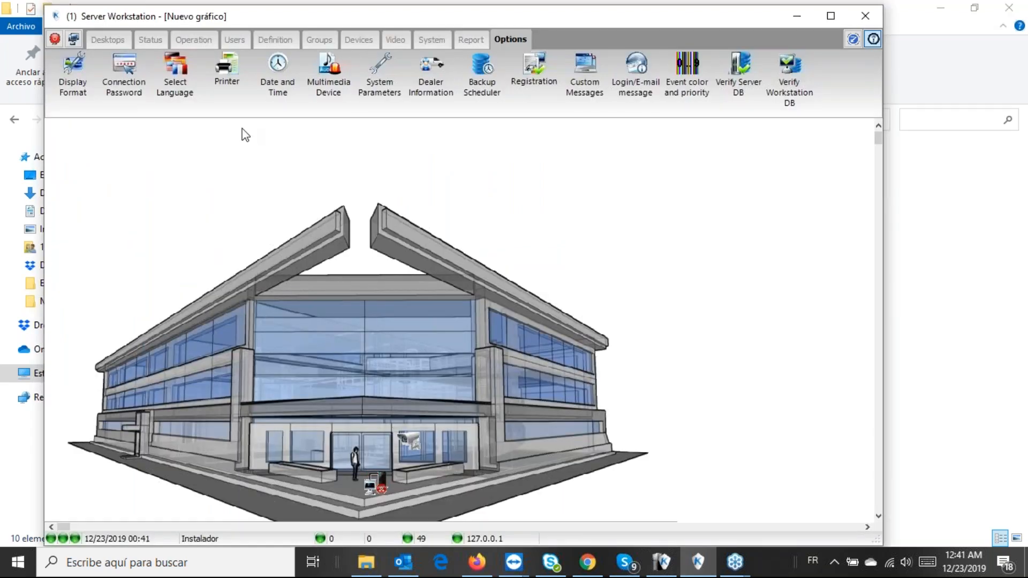